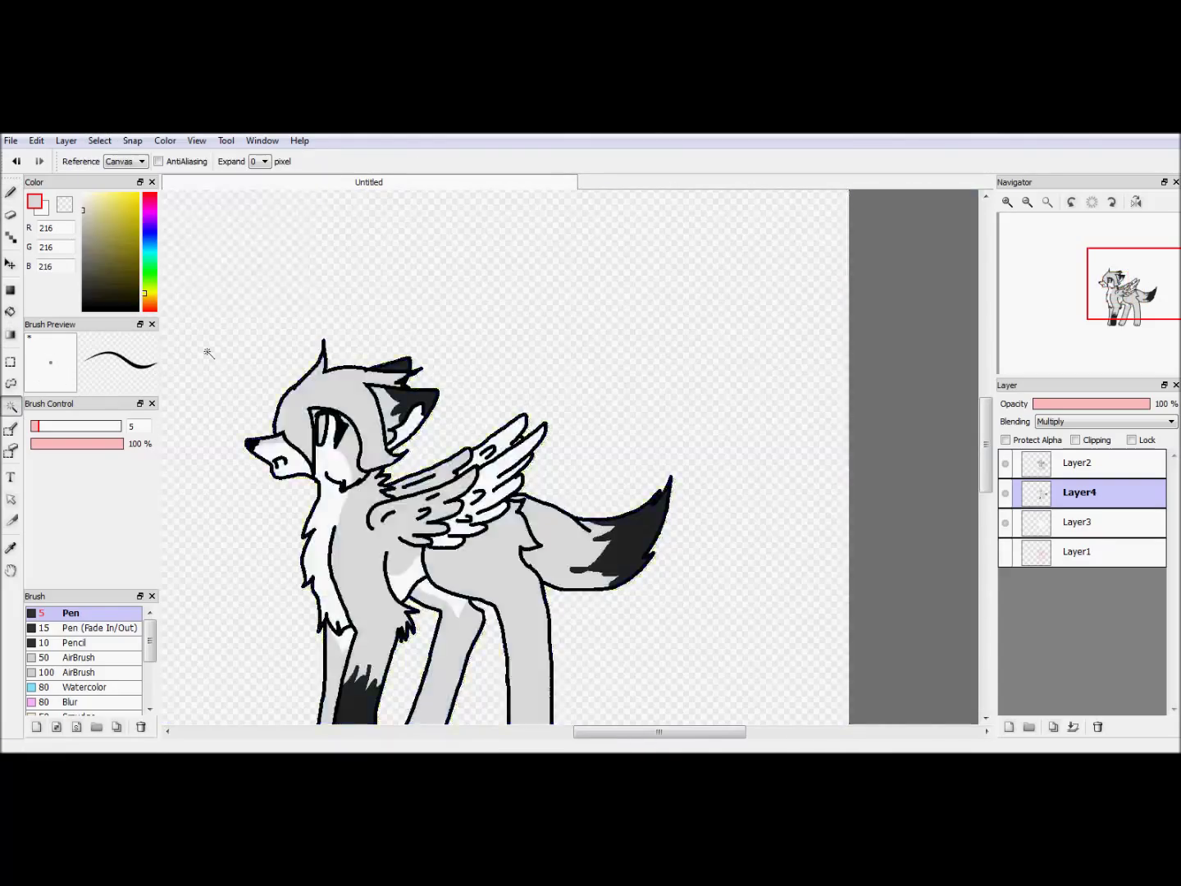
Select the layer beneath the wolf lineart to paint purple colour under it.
left_click(132, 140)
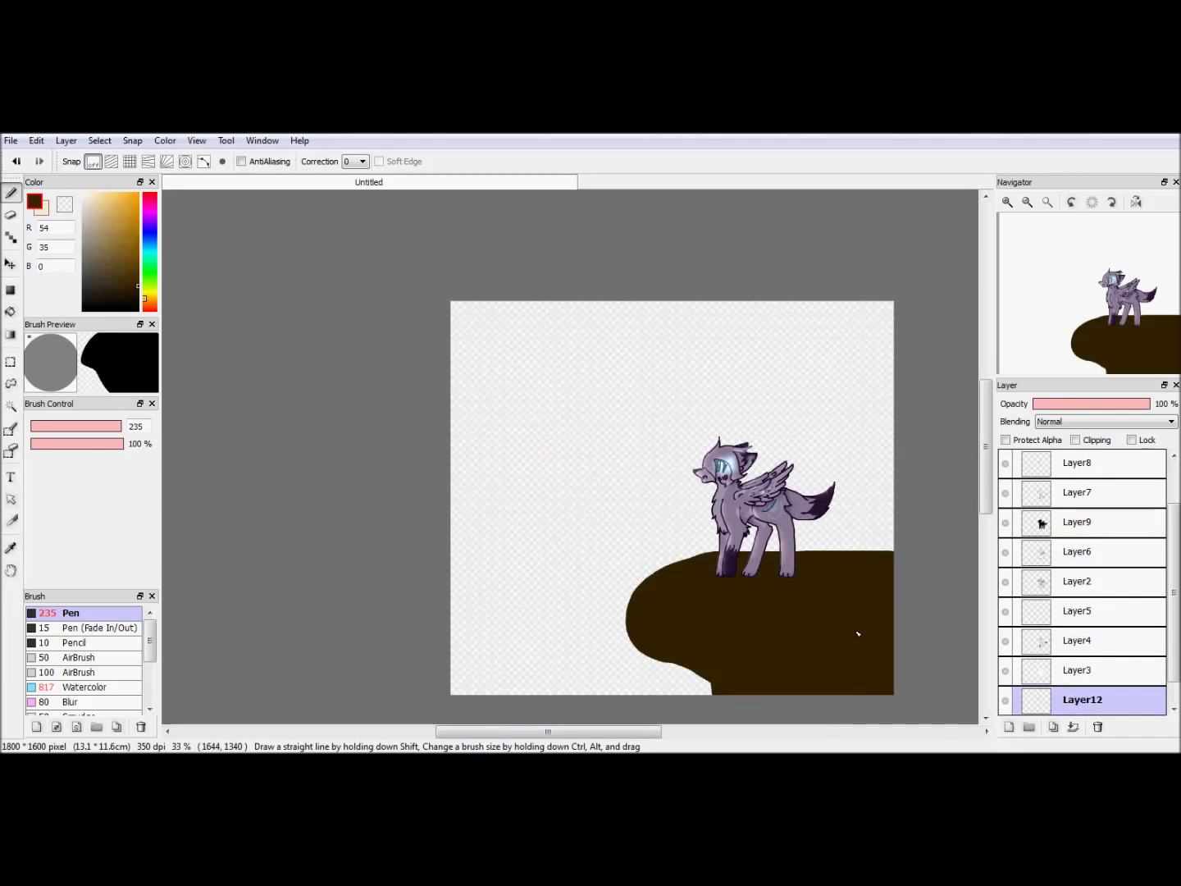
left_click_drag(541, 401, 665, 442)
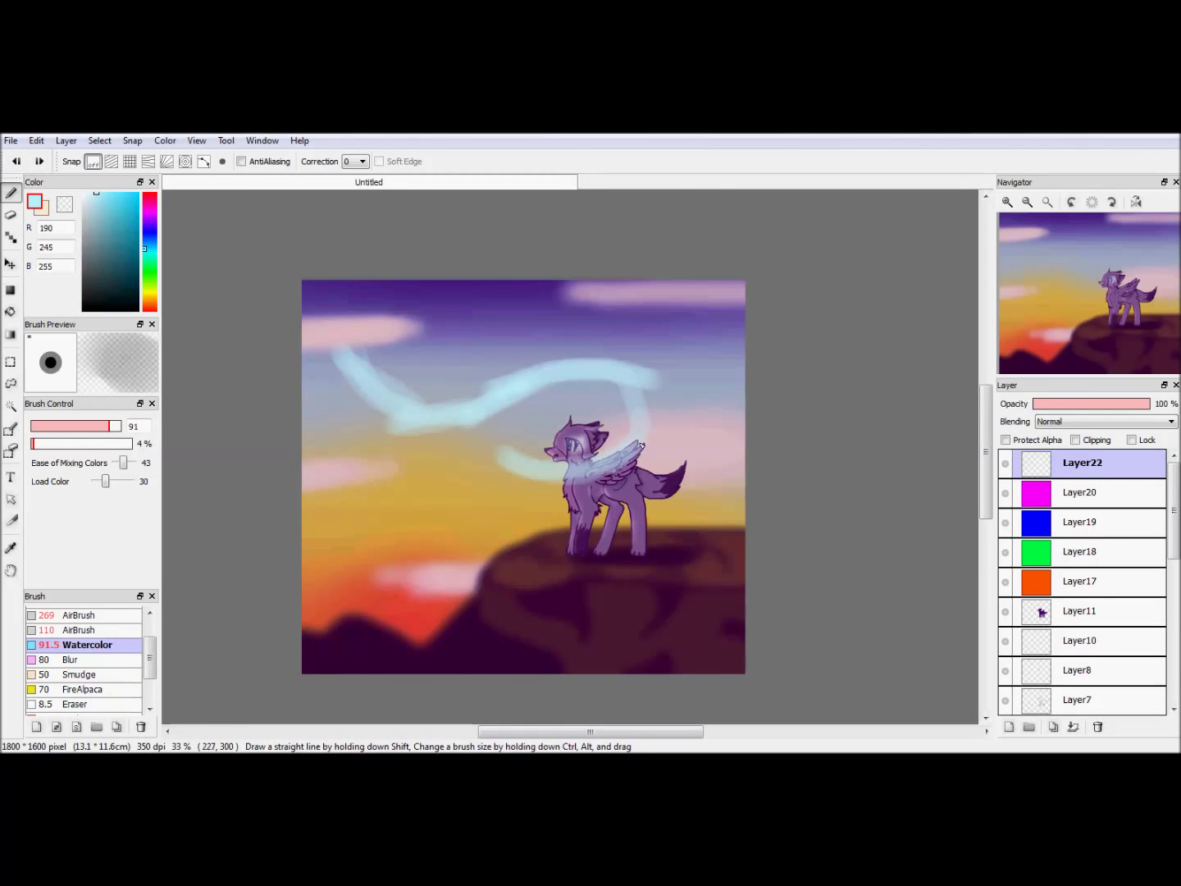
Bring up the layer commands to reach the Gaussian Blur filter.
left_click(66, 141)
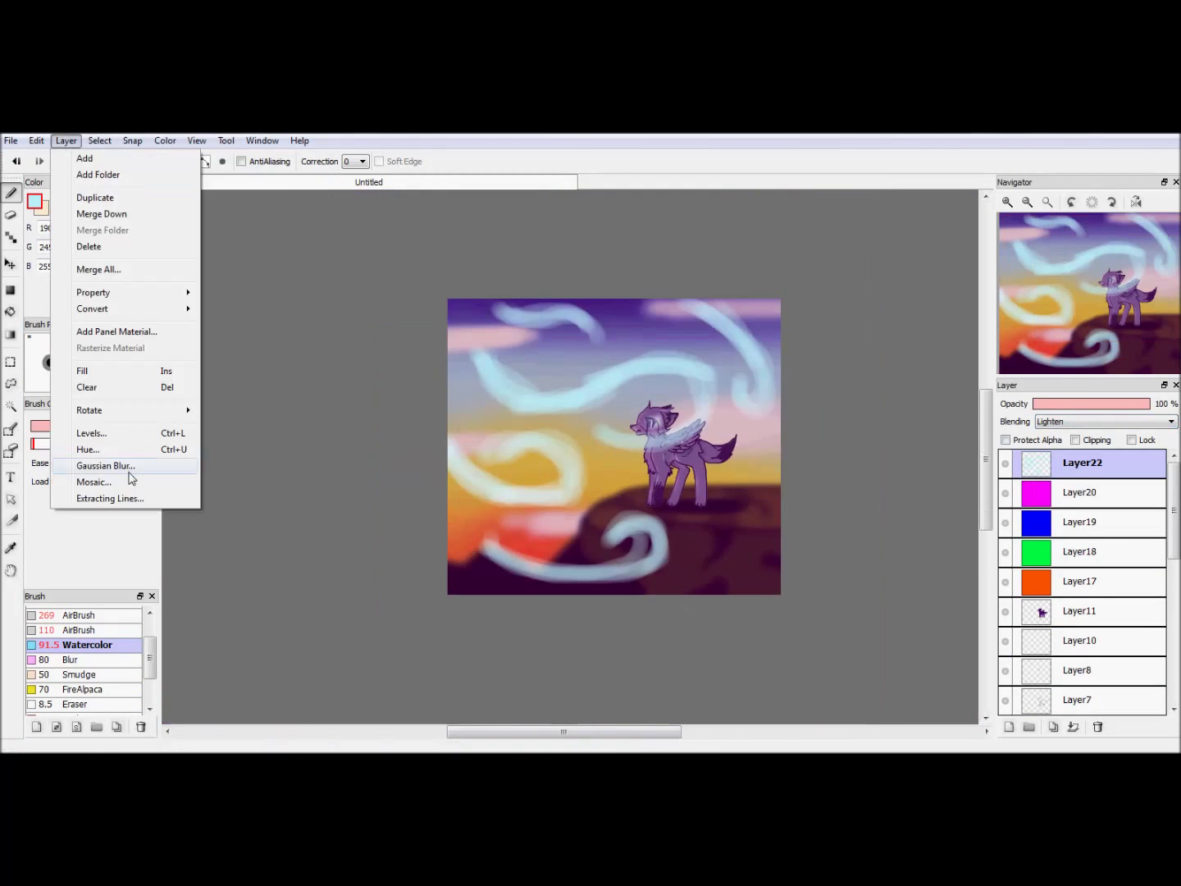